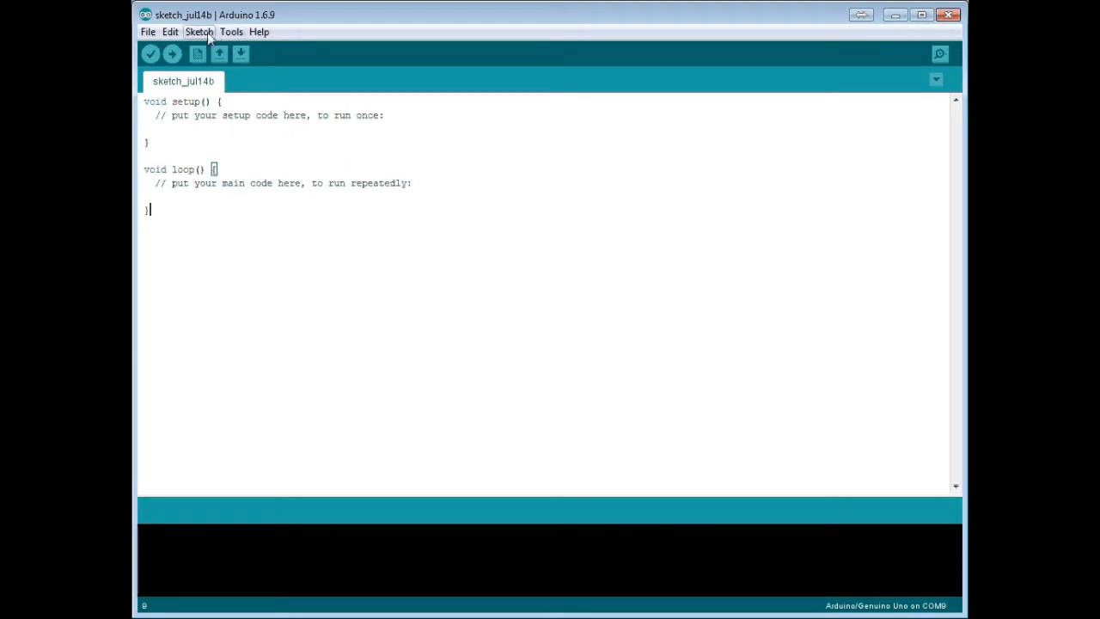
- Load the ArduinoISP example sketch and upload it to the connected Arduino Uno
click(231, 31)
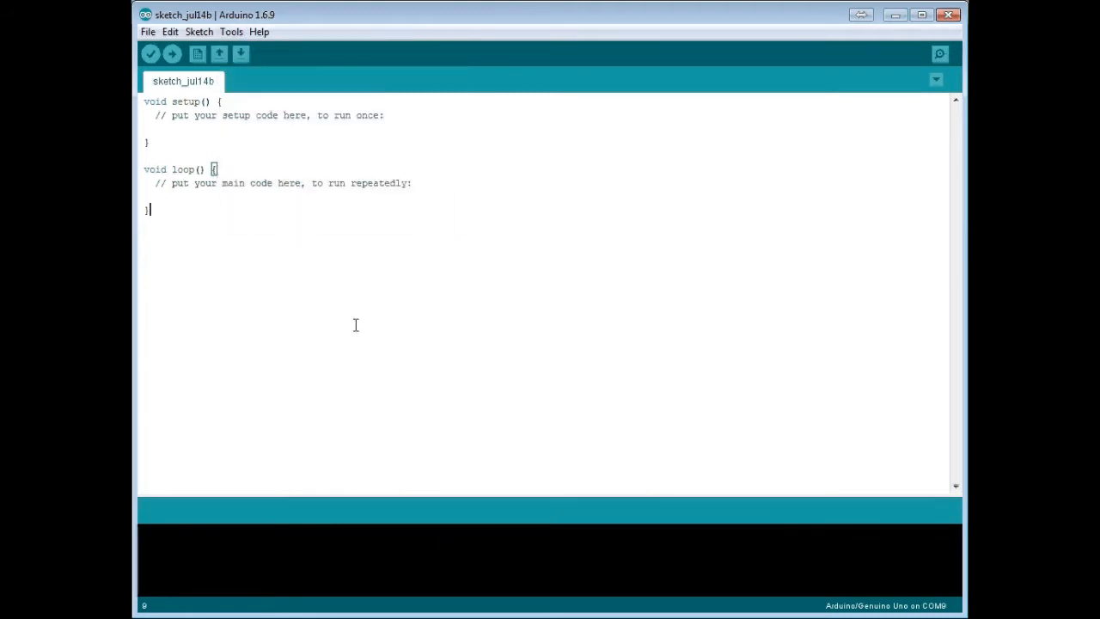
click(147, 31)
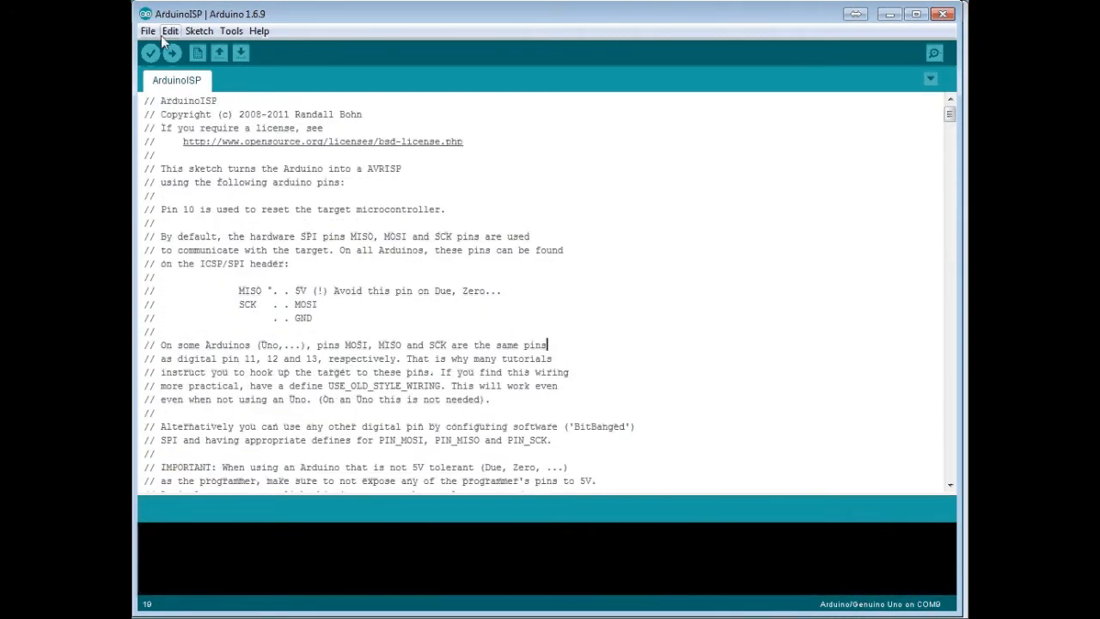
mouse_move(172, 52)
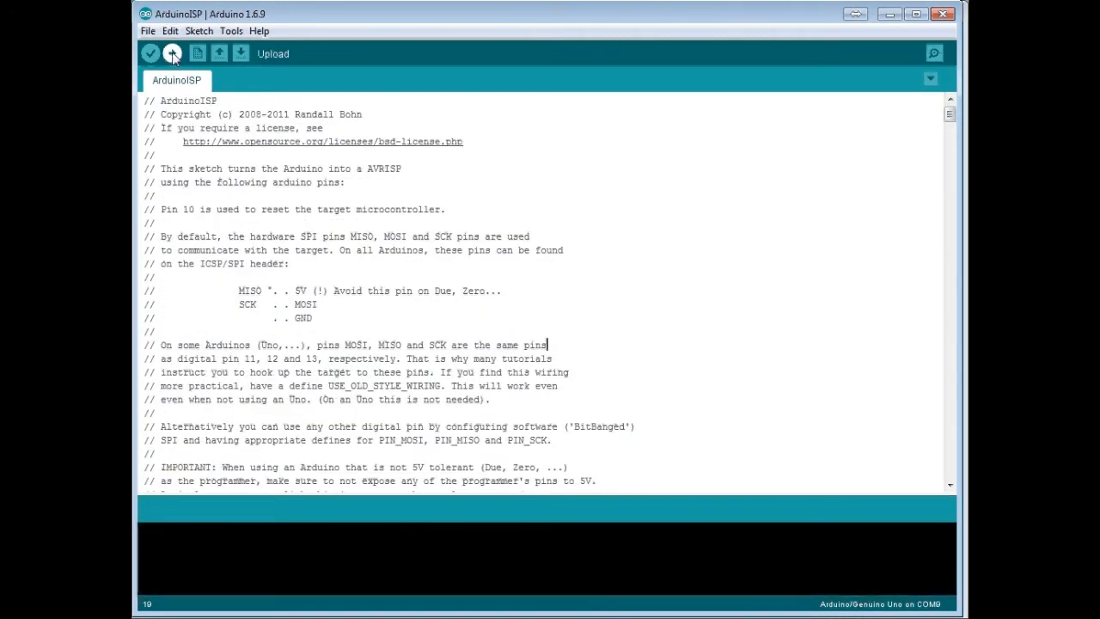
click(172, 52)
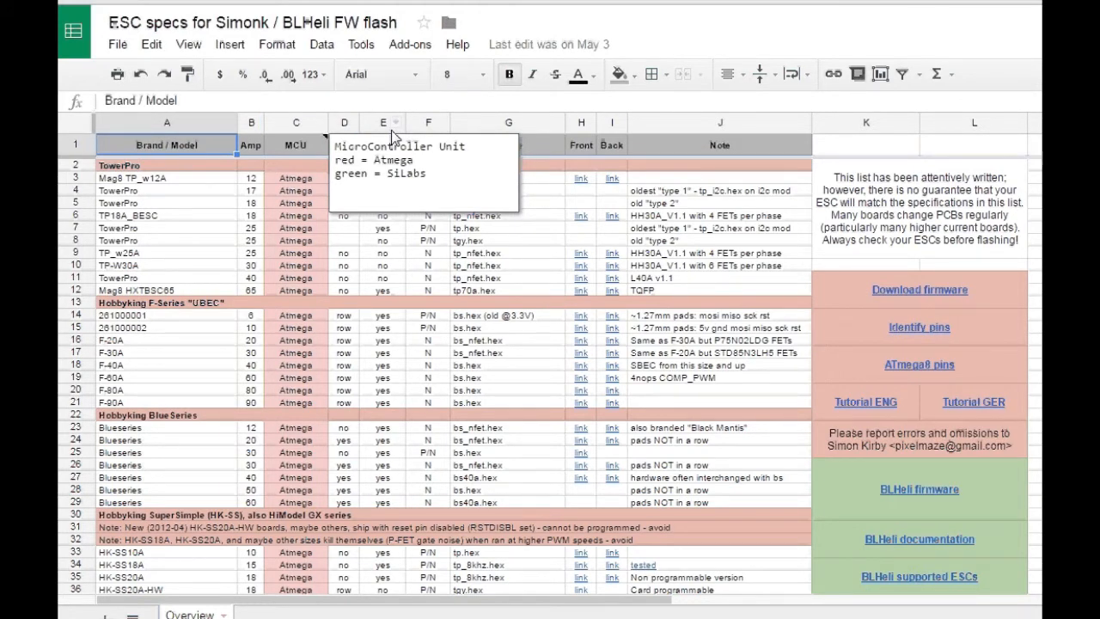
click(296, 227)
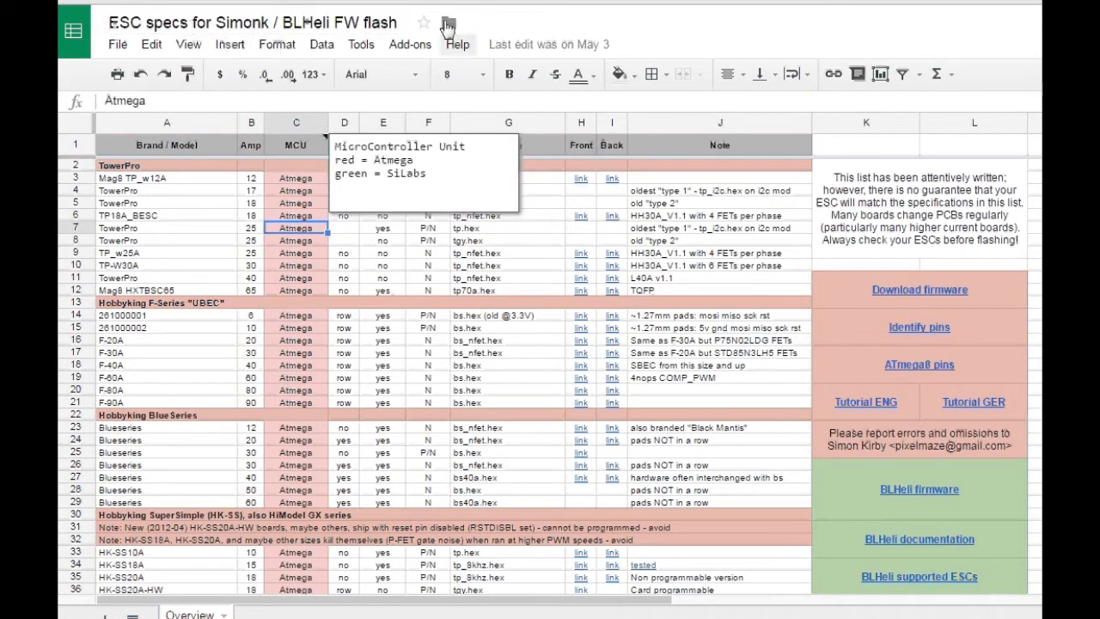
mouse_move(450, 266)
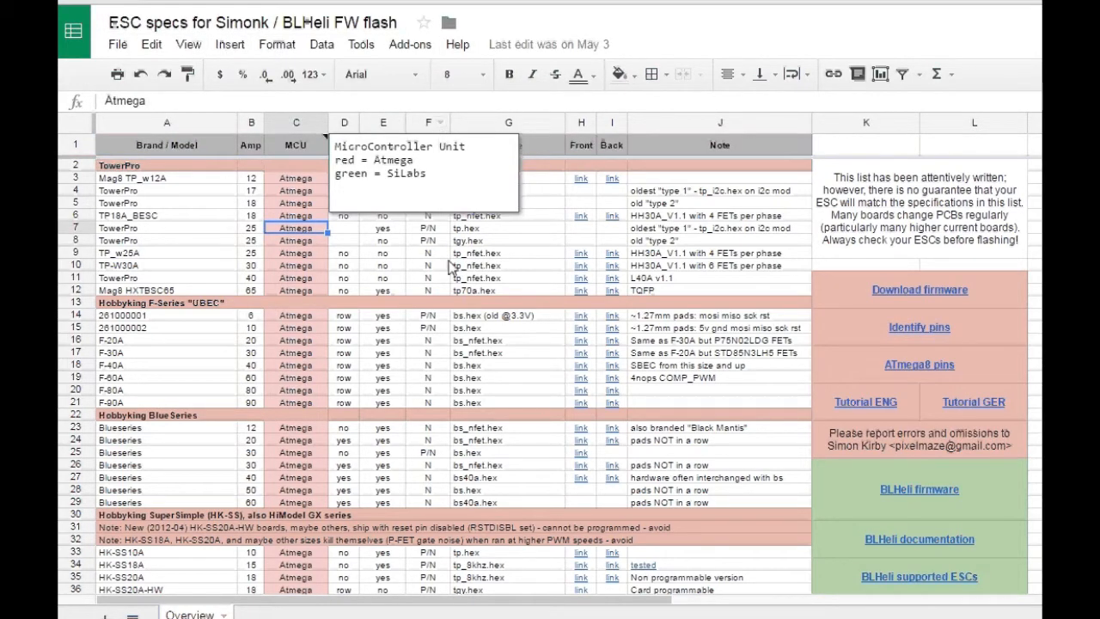
click(426, 265)
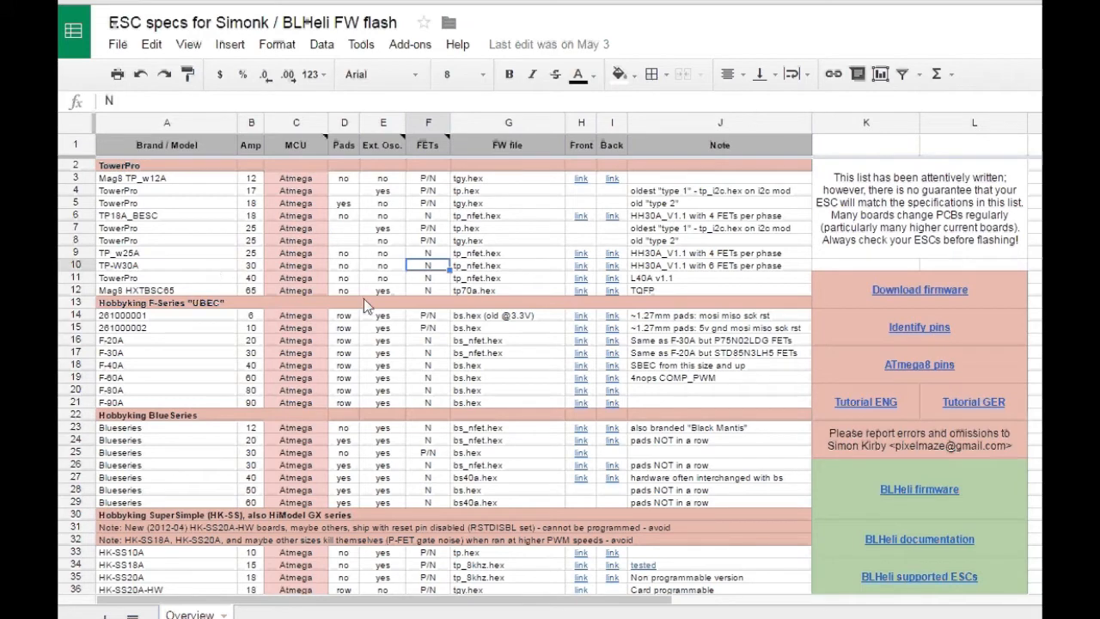
click(507, 227)
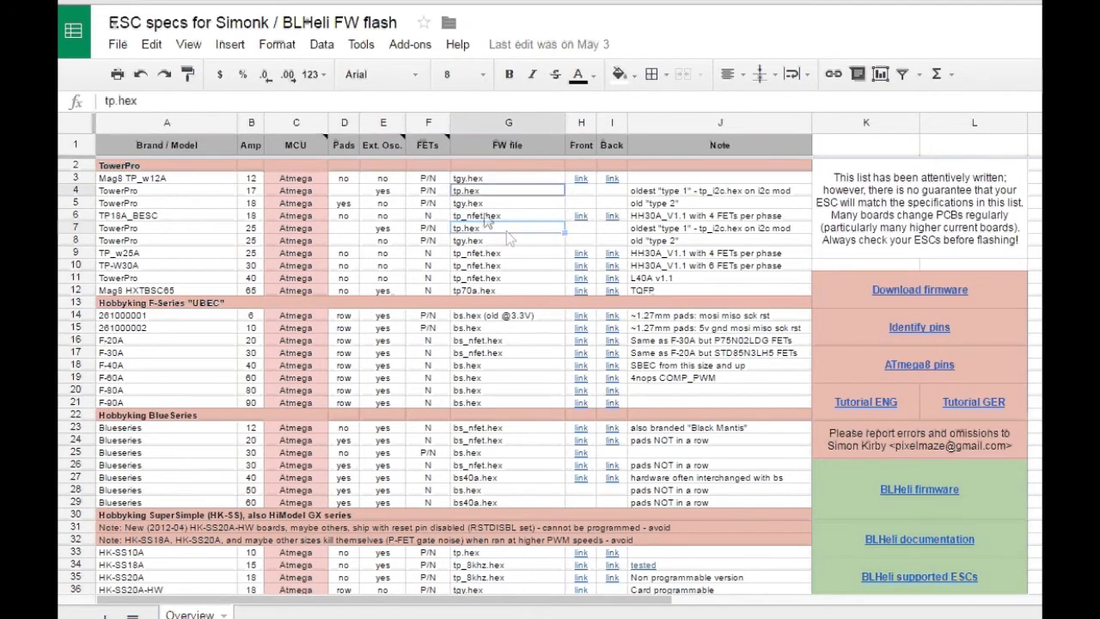
click(507, 253)
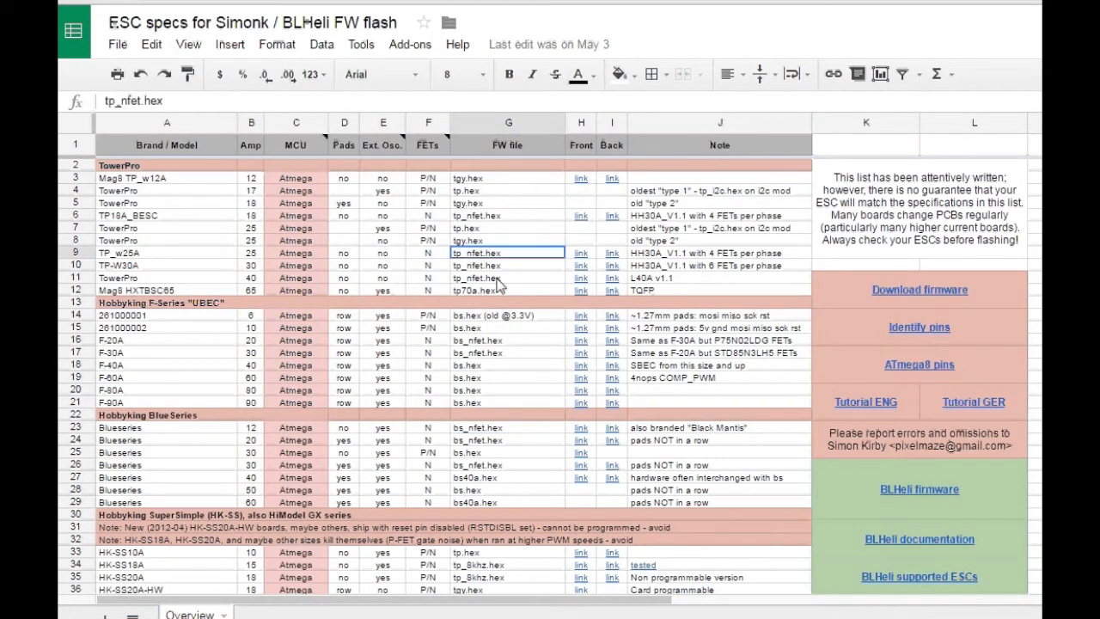
click(507, 327)
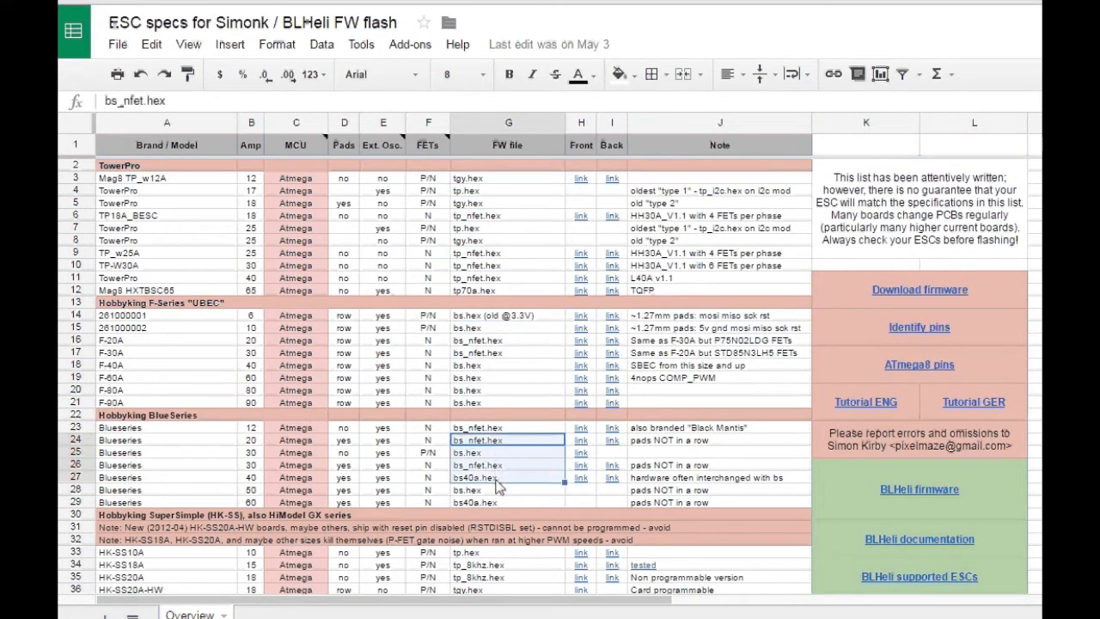
scroll(down, 3)
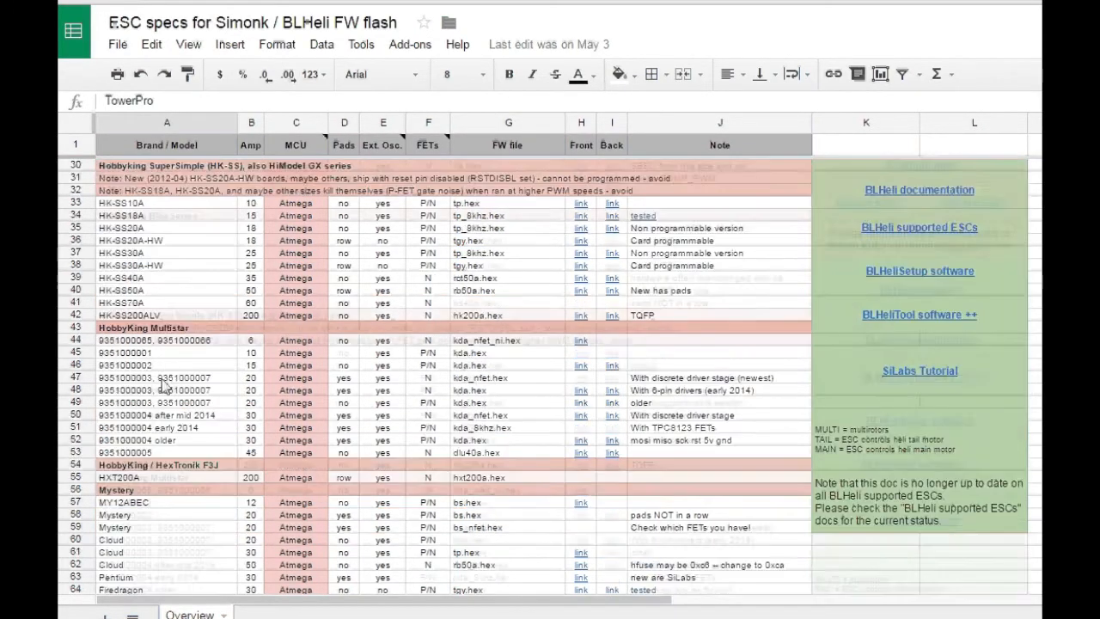
scroll(down, 3)
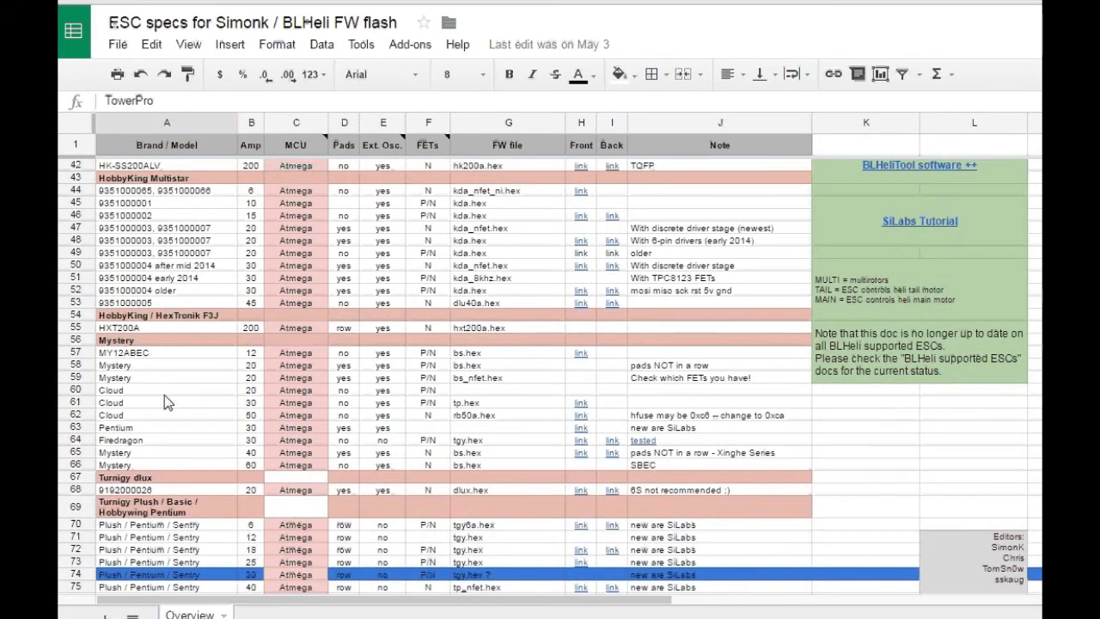
scroll(down, 3)
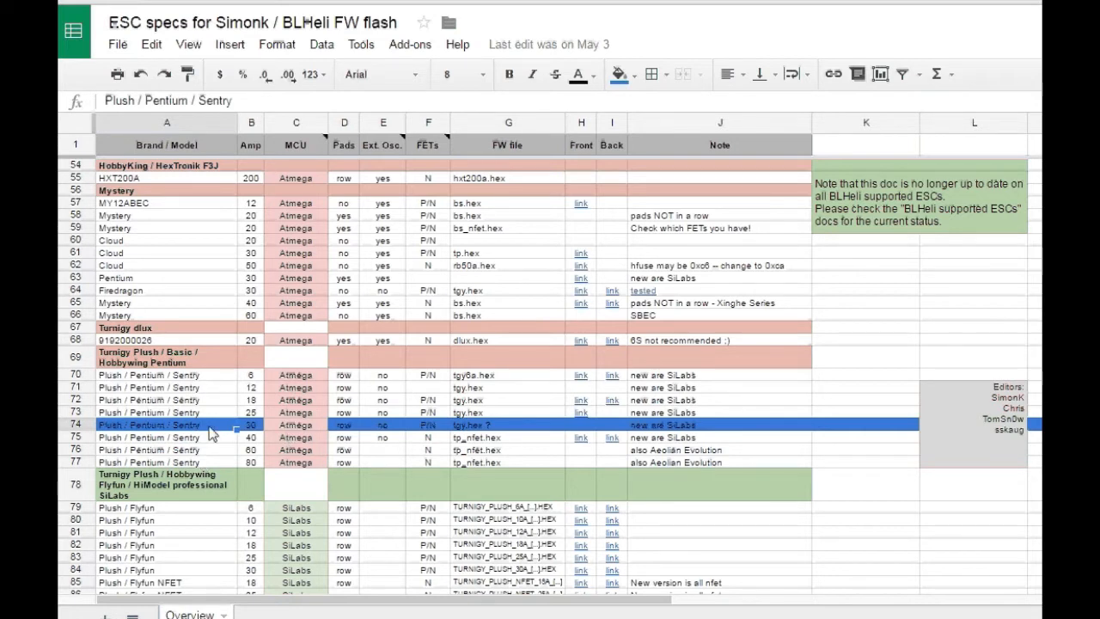
mouse_move(437, 450)
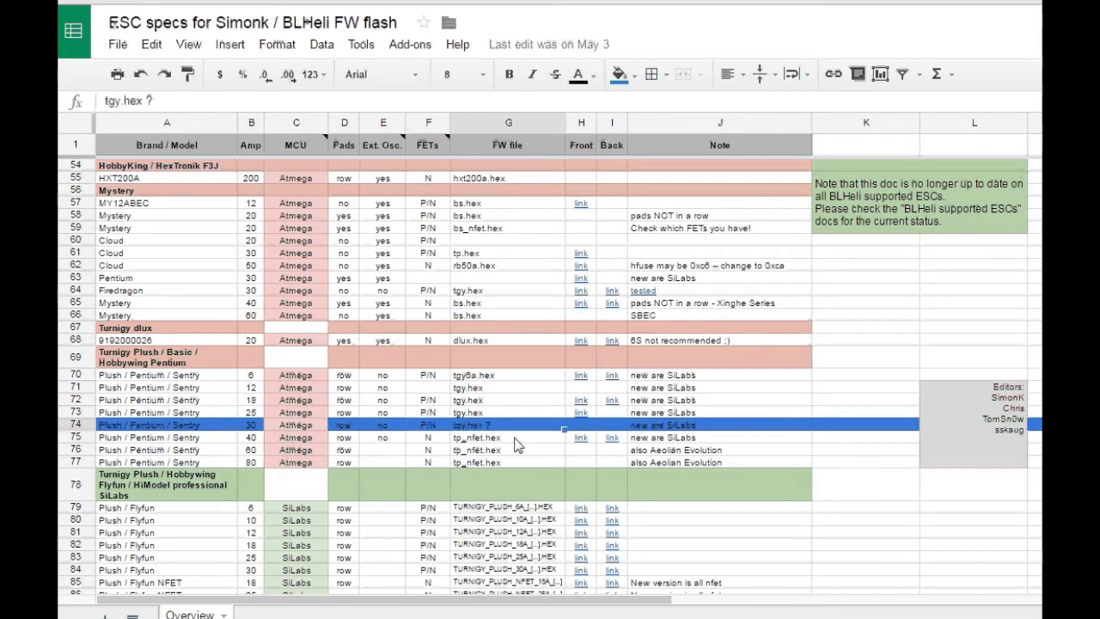
mouse_move(585, 433)
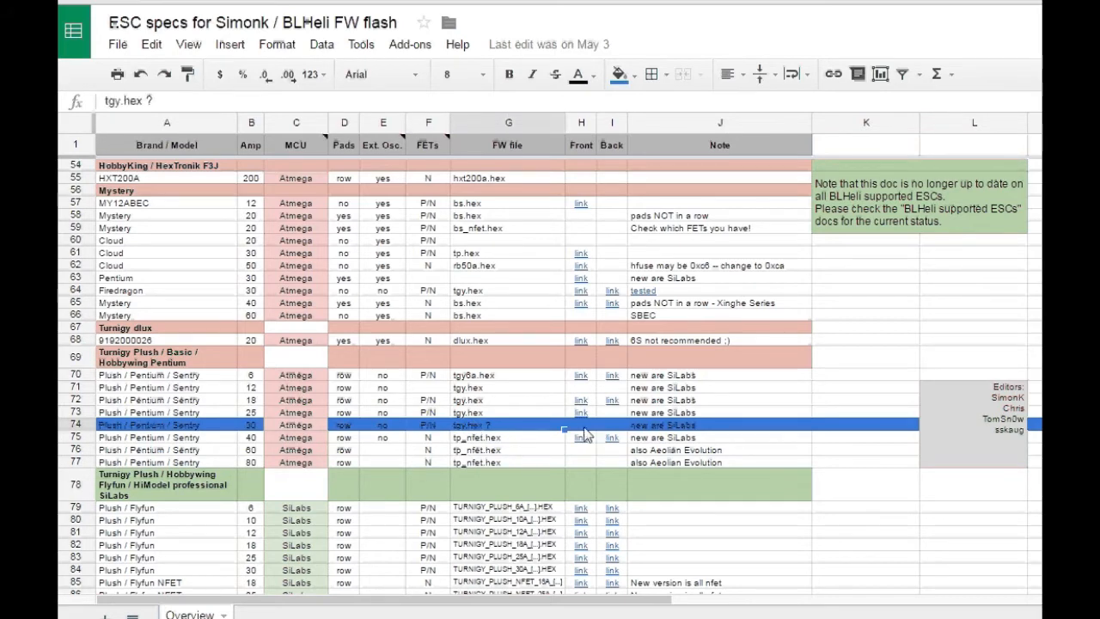
click(583, 400)
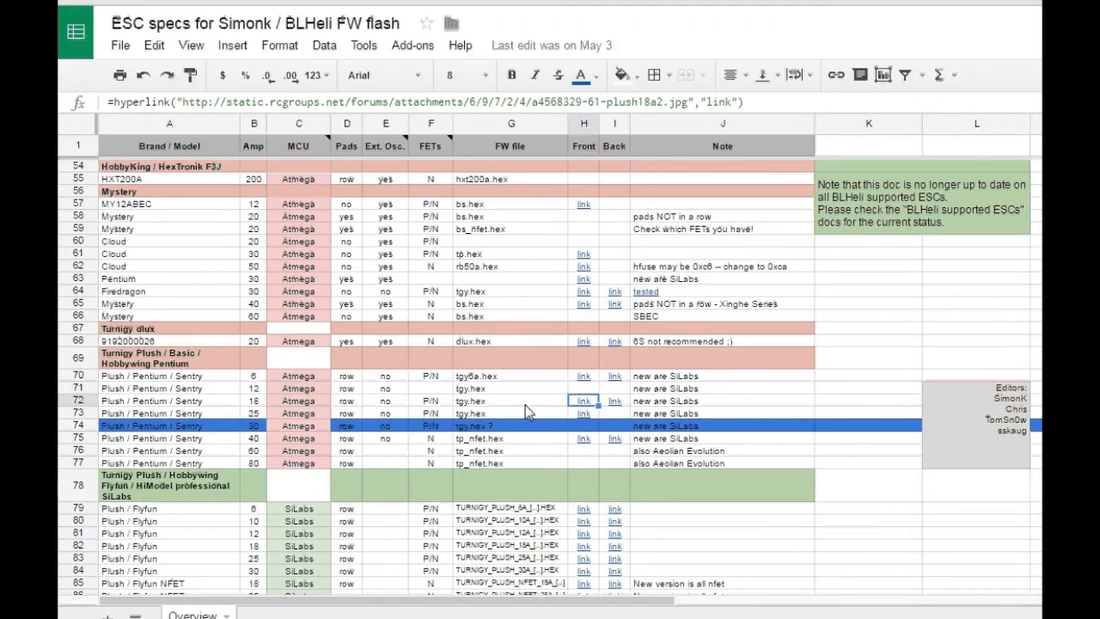
click(508, 401)
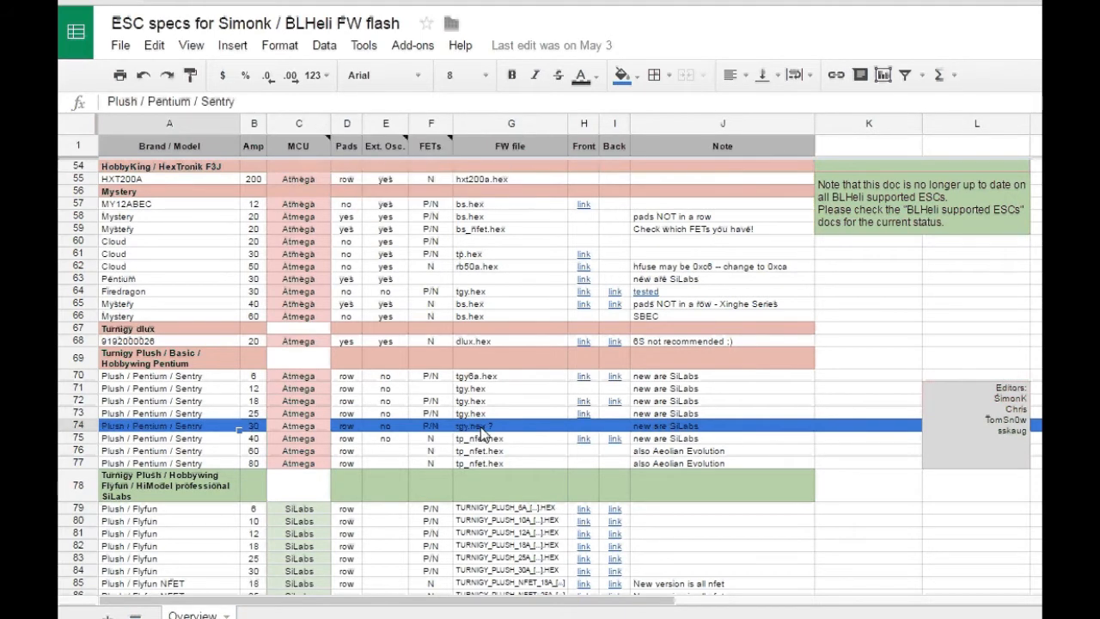
mouse_move(475, 448)
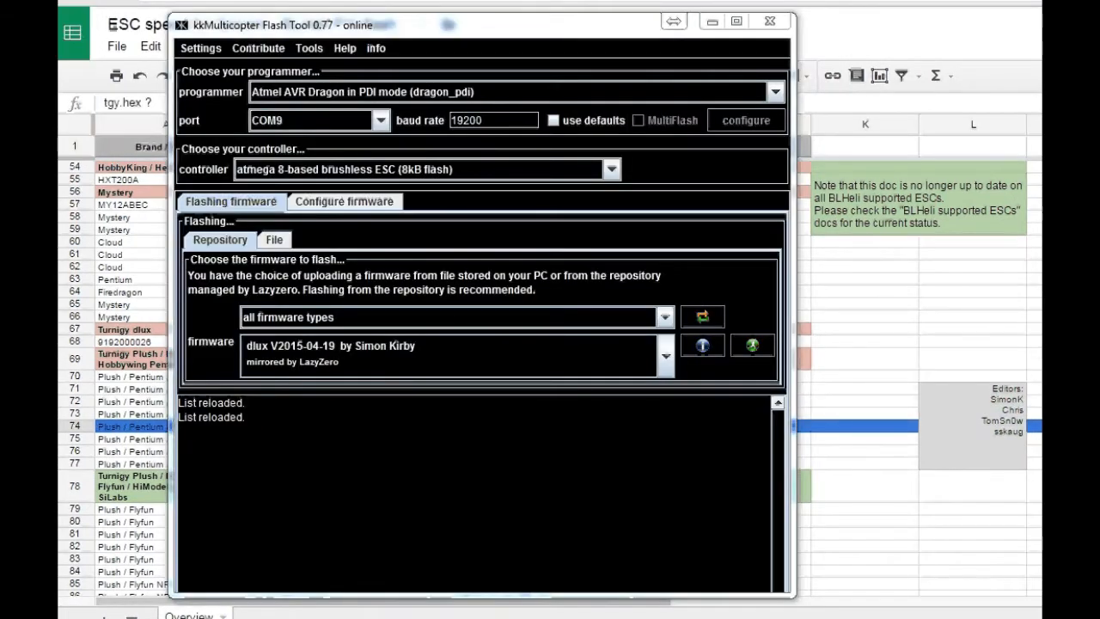
mouse_move(296, 78)
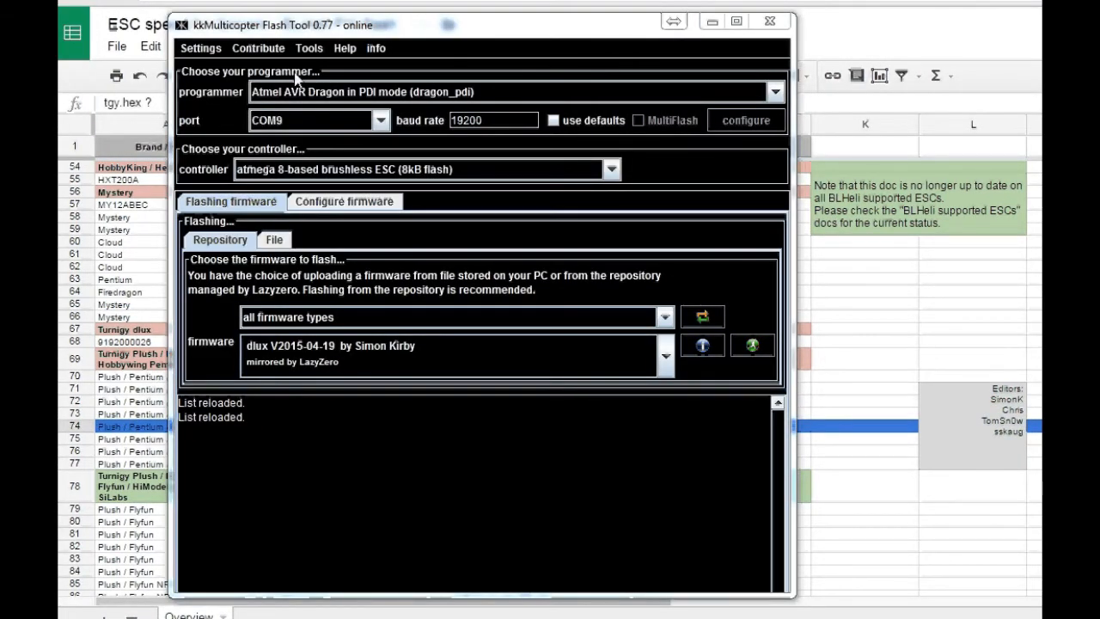
- Choose the 'Atmel STK500 Version 1.x firmware (stk500v1)' programmer, keeping COM9 at 19200 baud
click(774, 86)
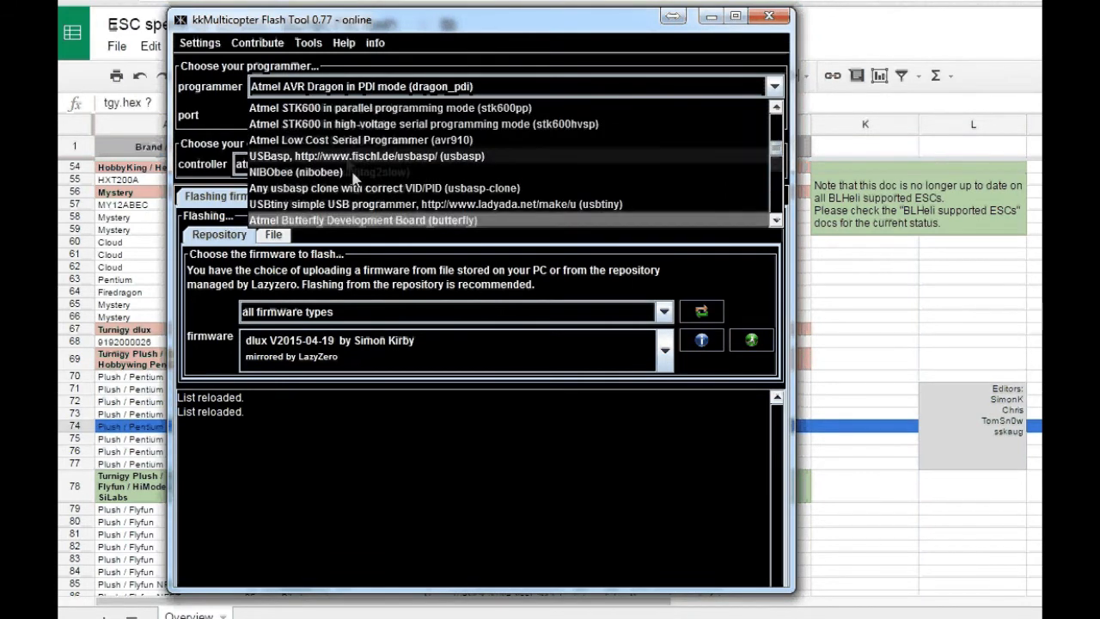
scroll(up, 3)
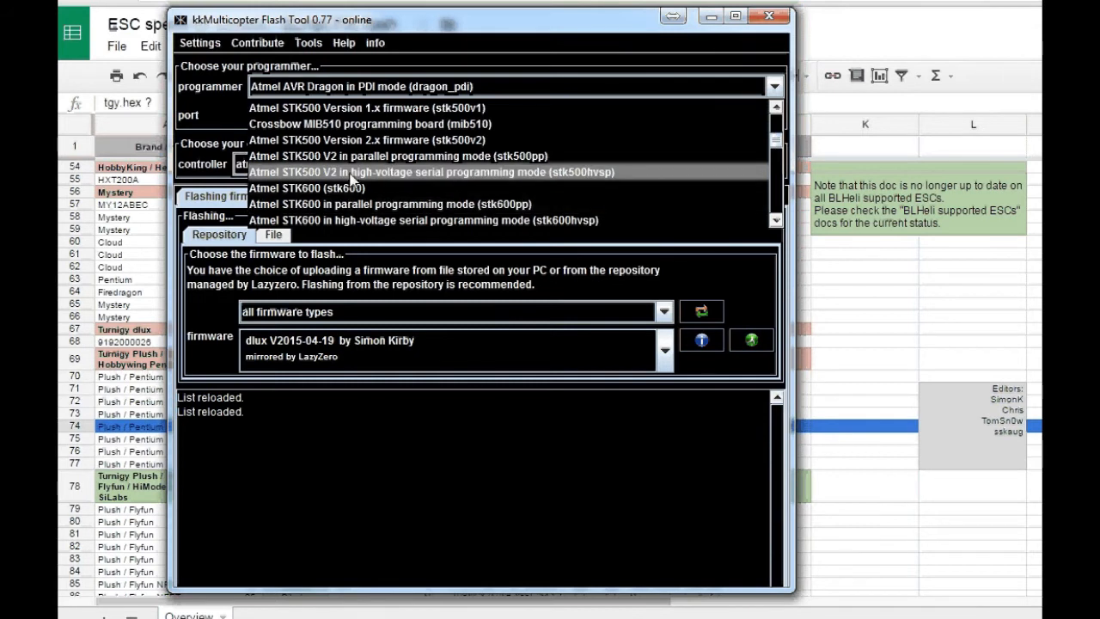
mouse_move(415, 187)
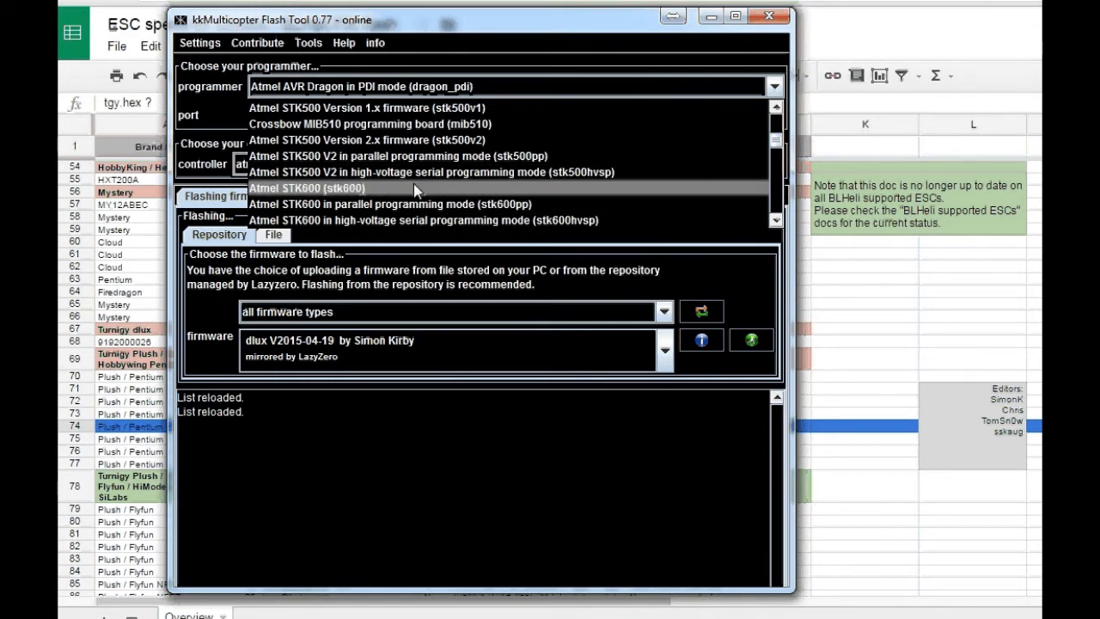
mouse_move(416, 203)
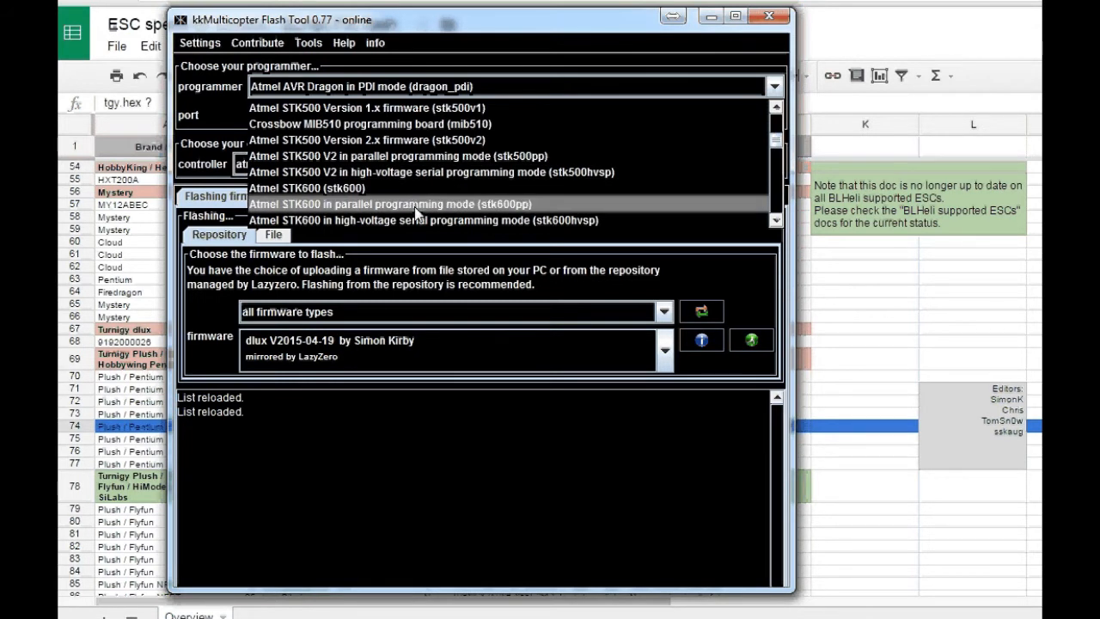
click(365, 106)
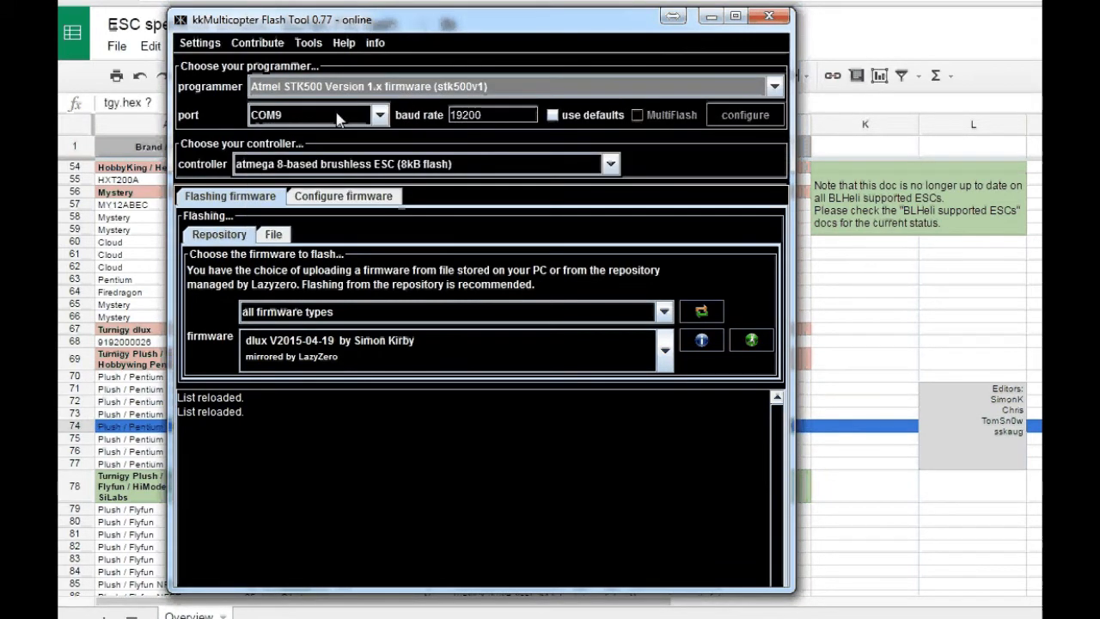
mouse_move(488, 126)
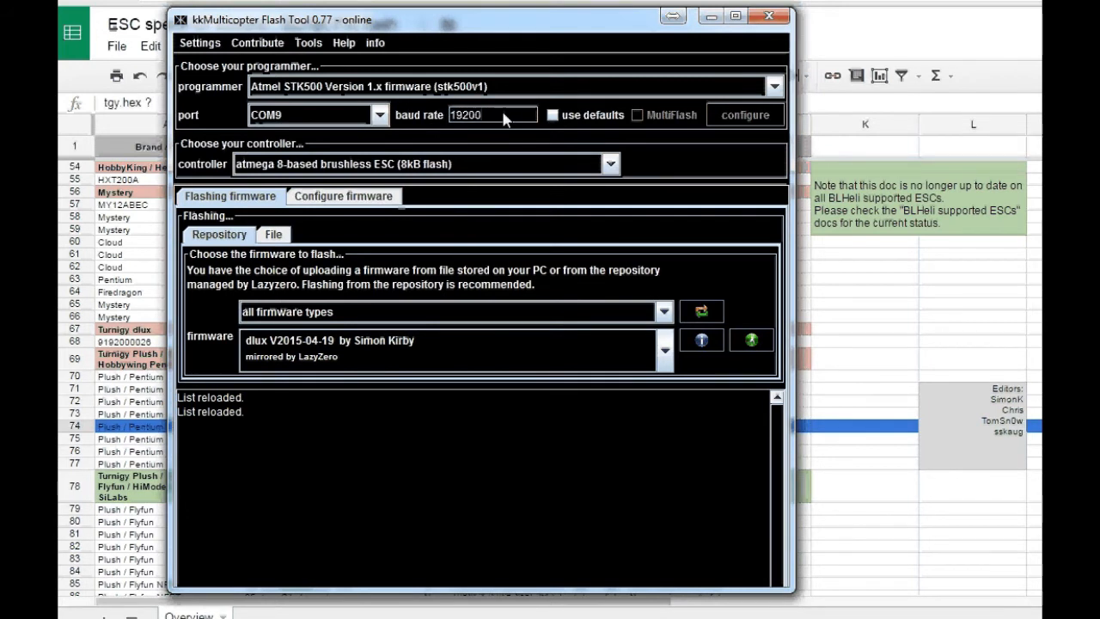
mouse_move(488, 128)
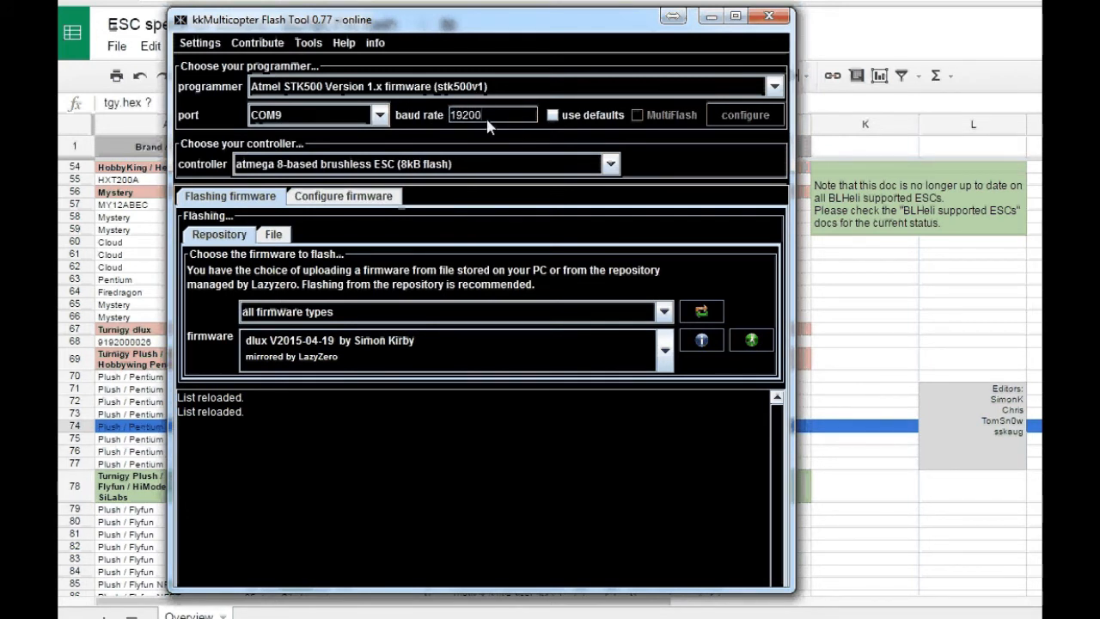
- Keep the atmega 8-based brushless ESC (8kB flash) controller and filter firmware to TGY only
click(610, 163)
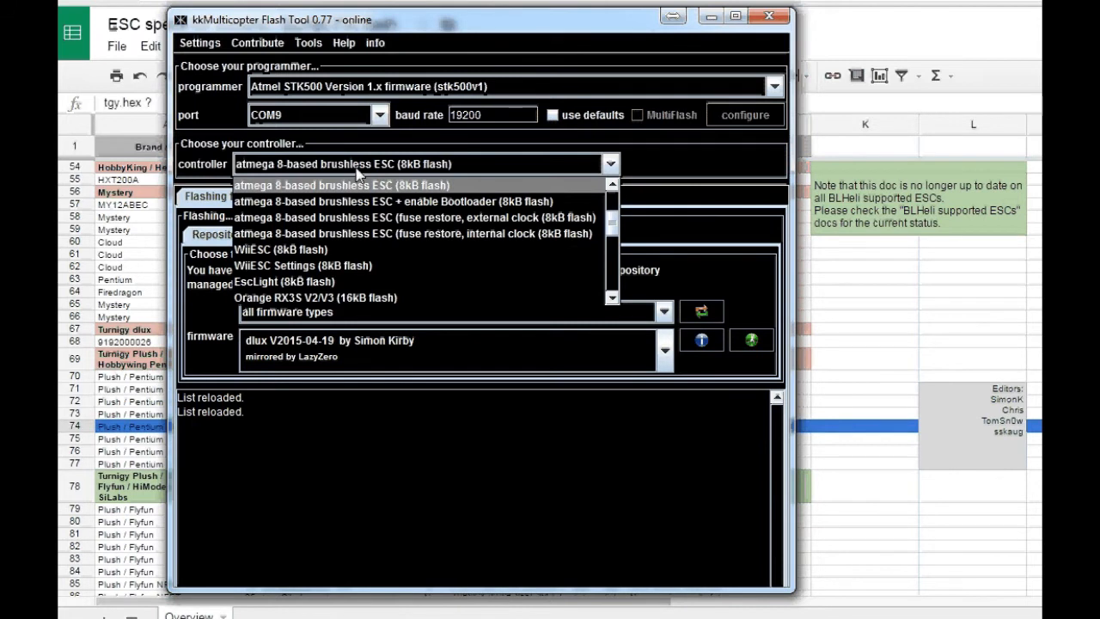
mouse_move(289, 192)
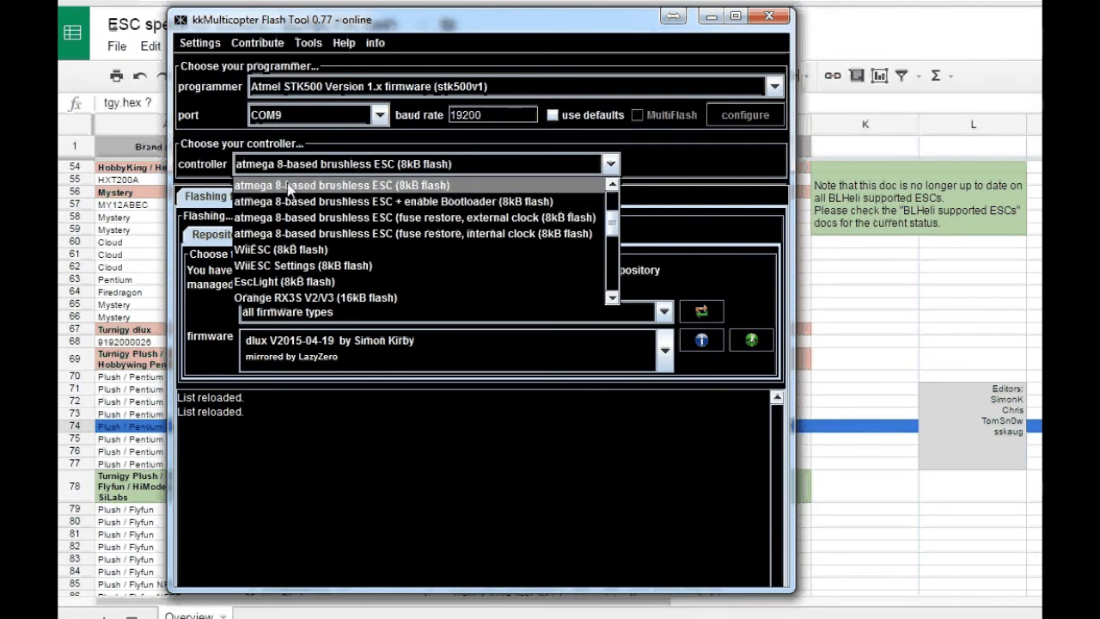
mouse_move(301, 198)
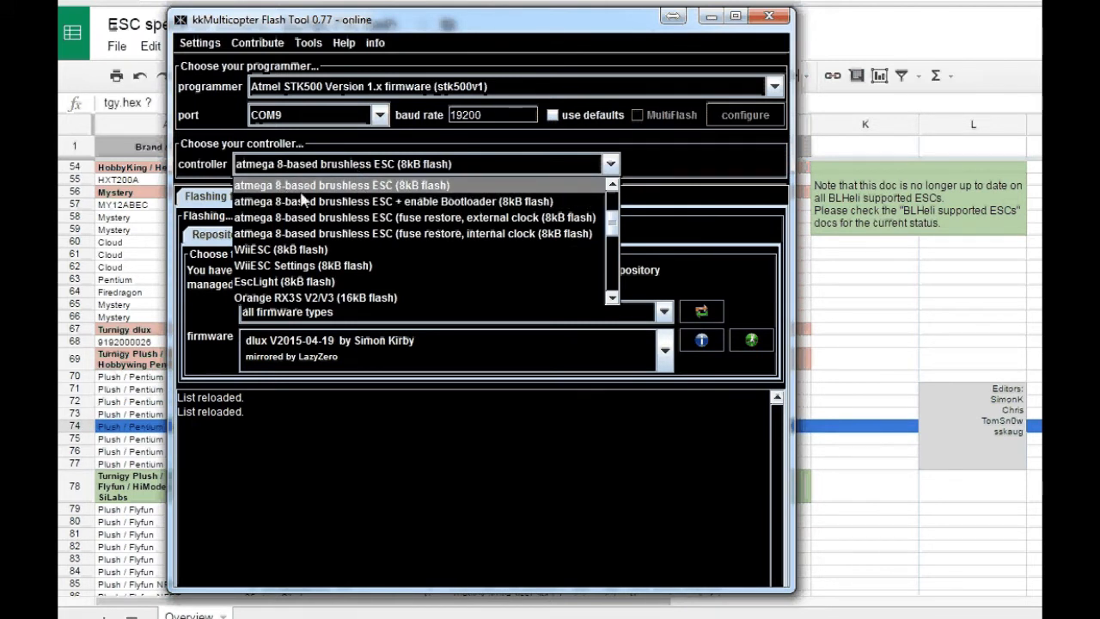
mouse_move(456, 191)
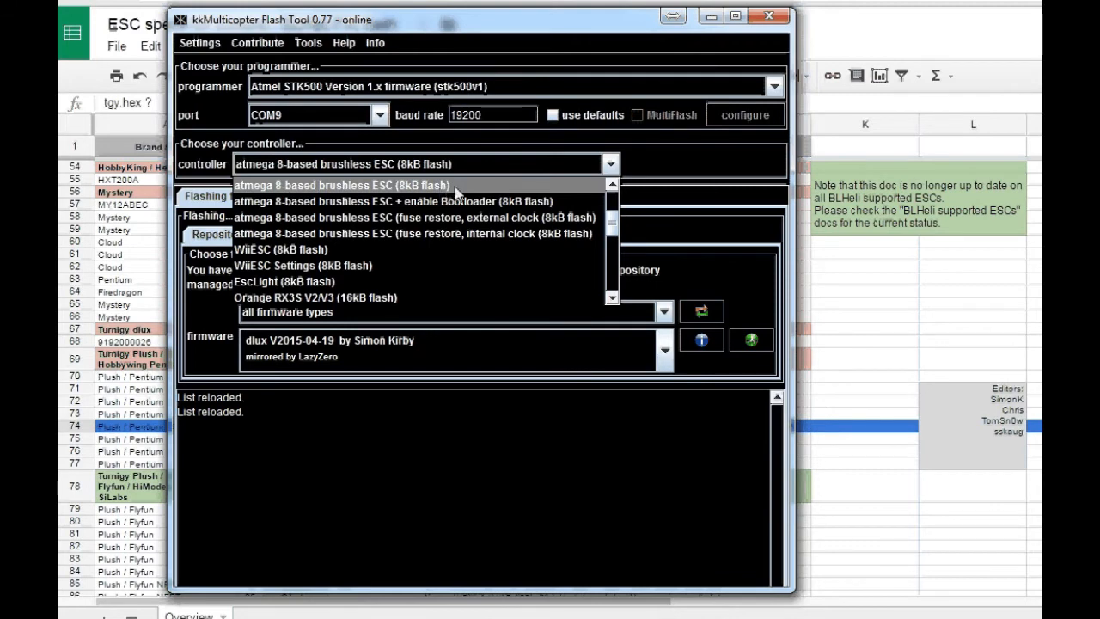
click(340, 185)
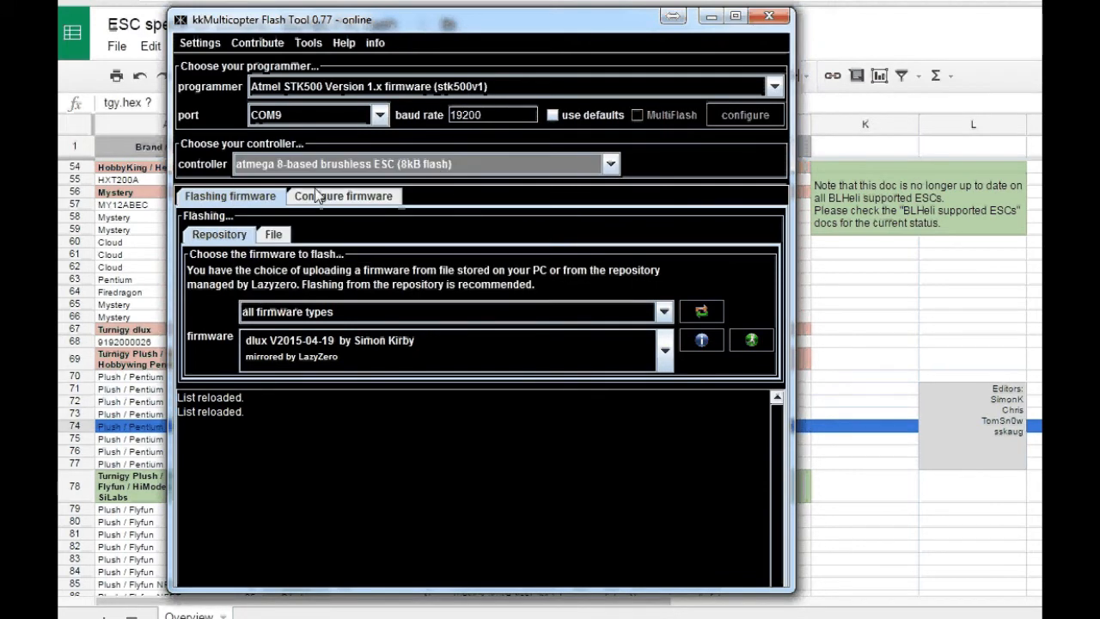
click(662, 311)
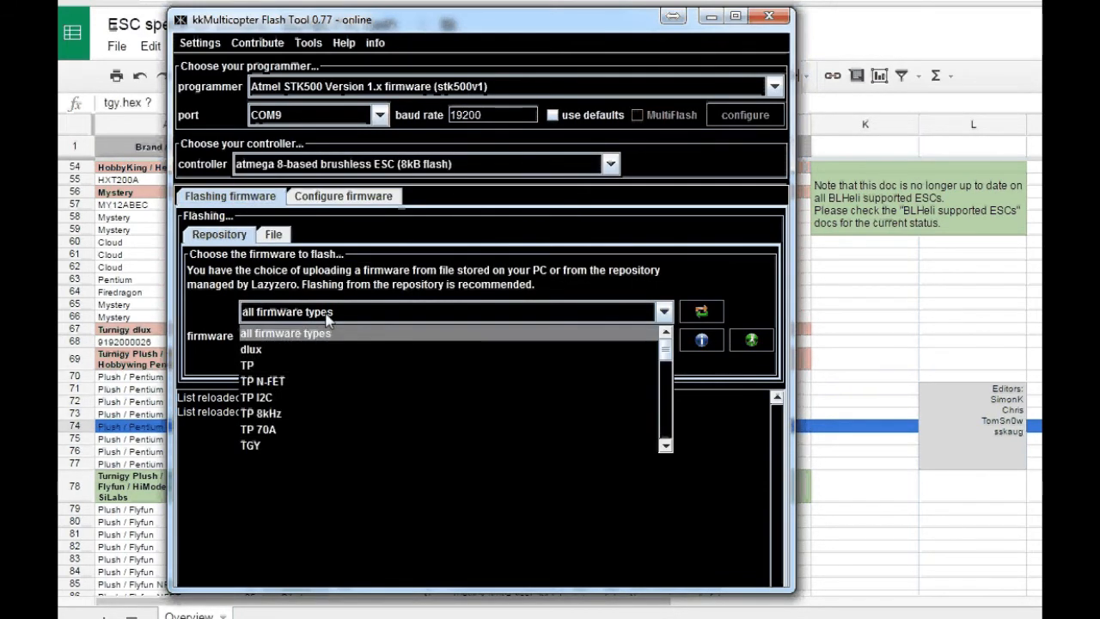
mouse_move(251, 445)
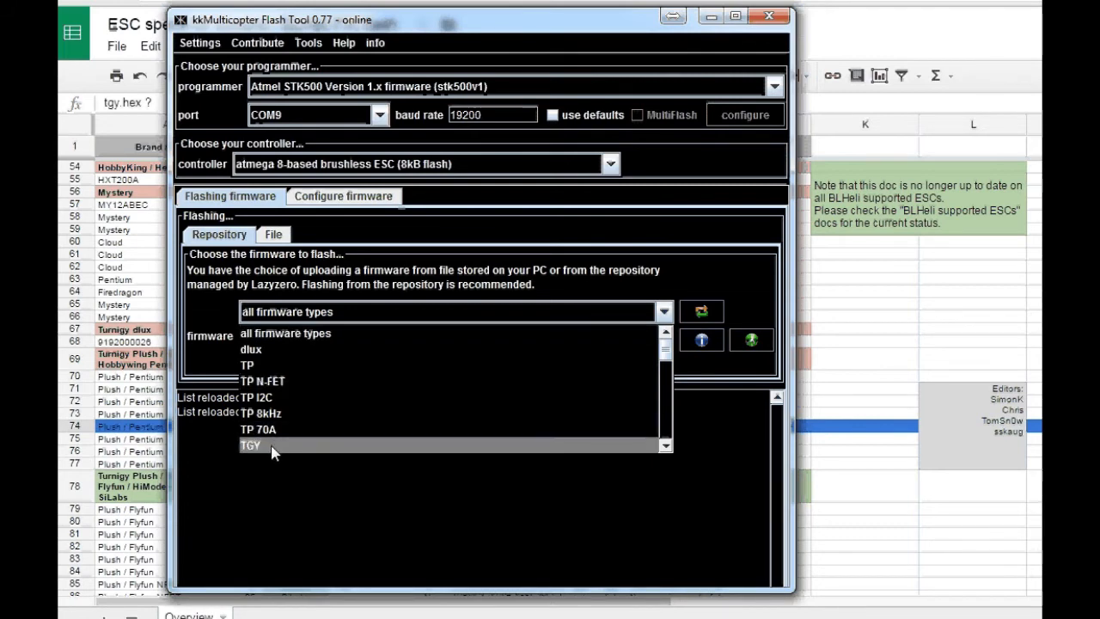
click(251, 445)
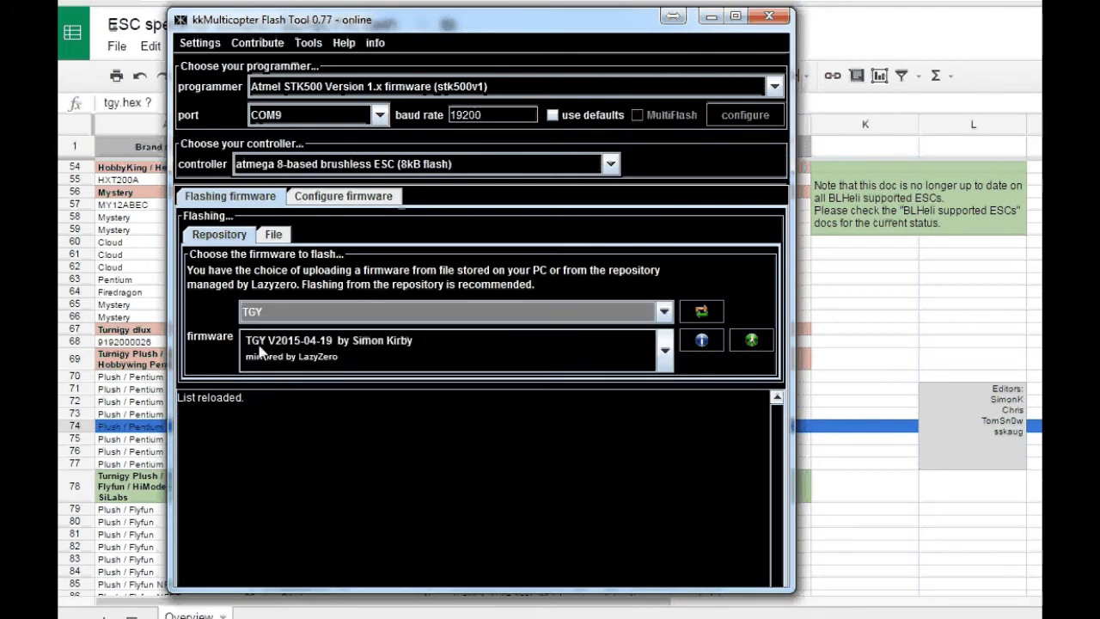
- Select TGY V2015-04-19 by Simon Kirby and start flashing tgy.hex from the repository to the ESC
click(664, 351)
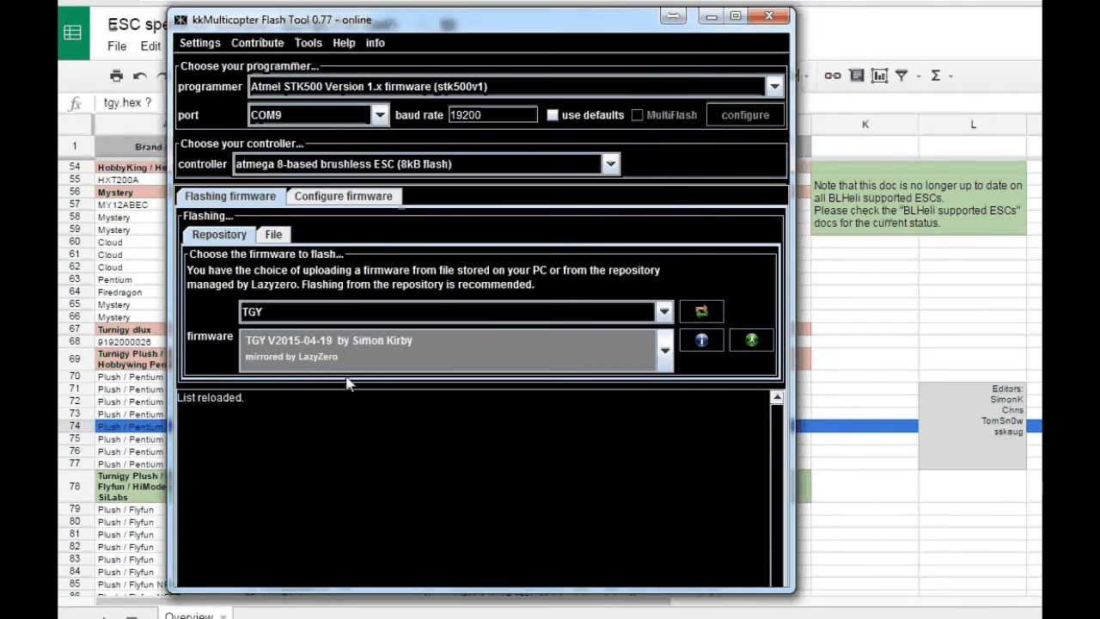
mouse_move(372, 419)
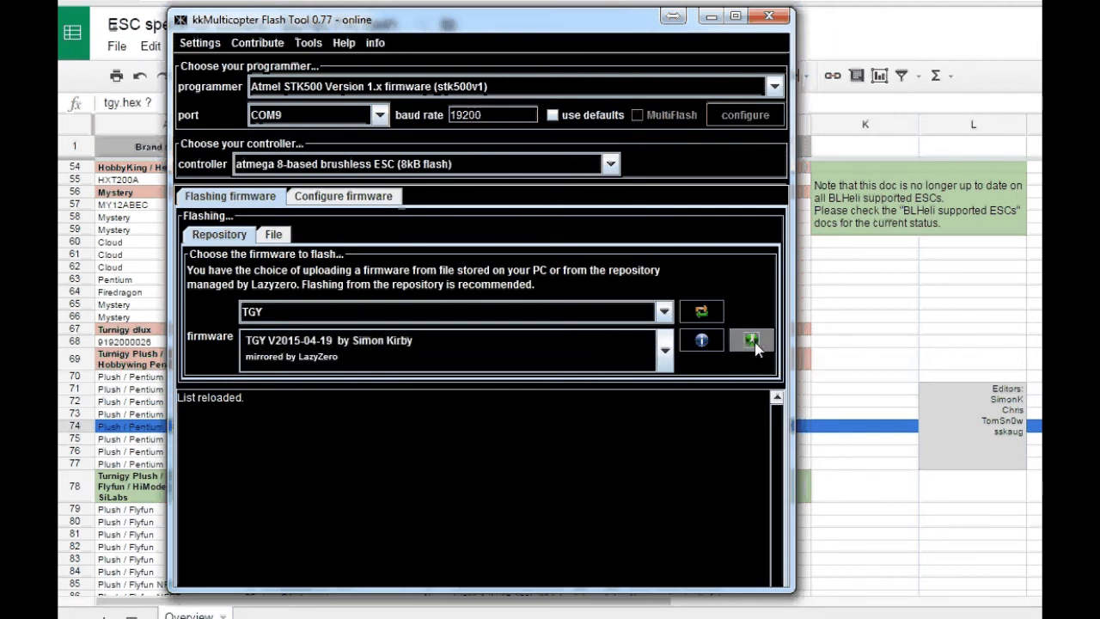
click(749, 340)
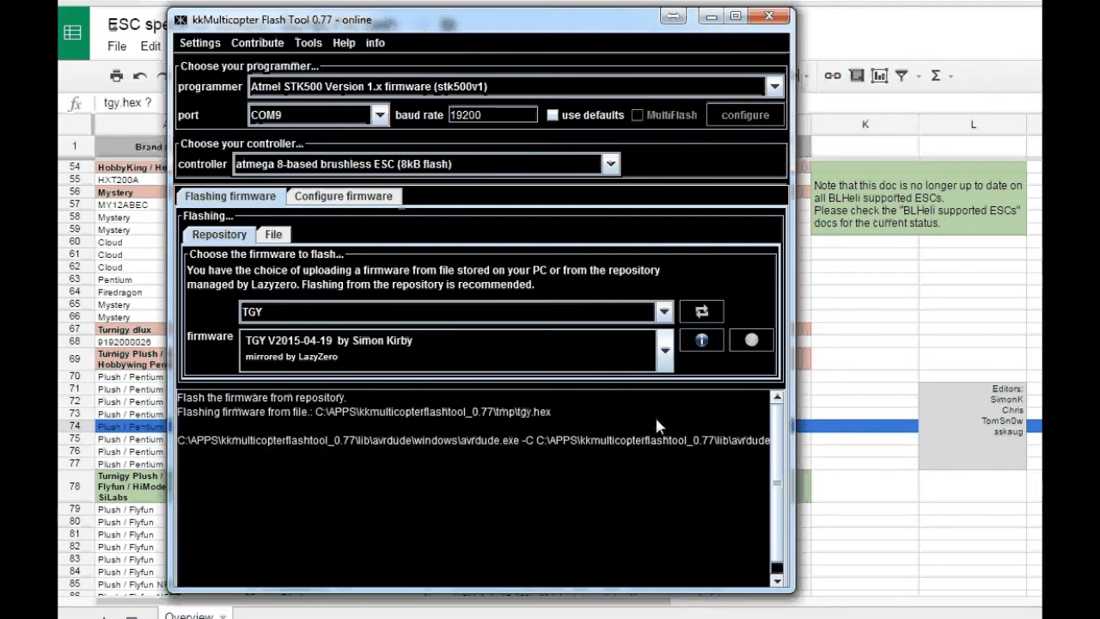